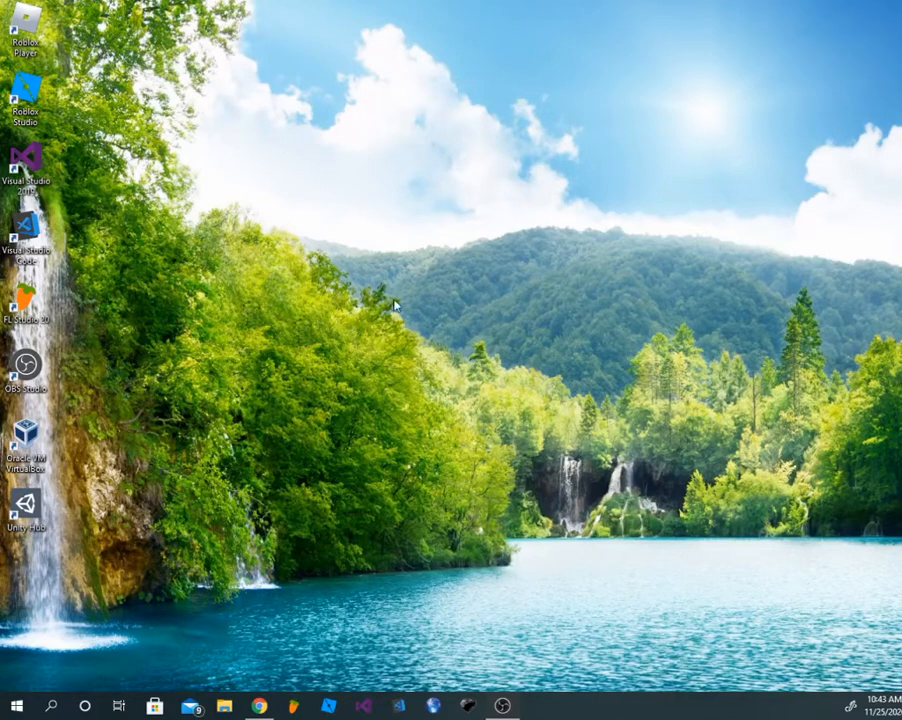
mouse_move(208, 292)
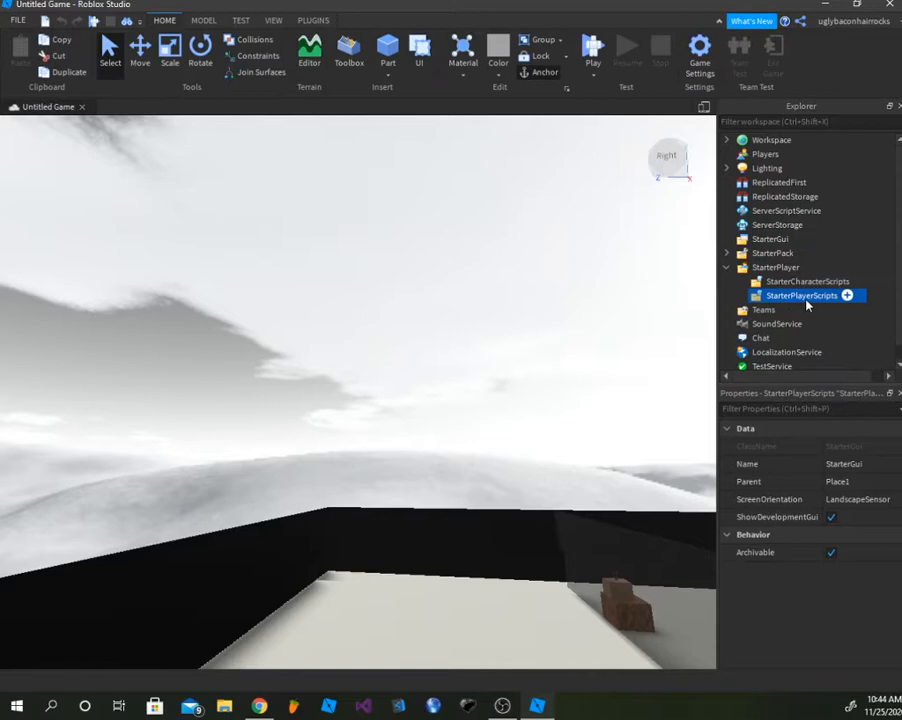
Insert a LocalScript under StarterPlayerScripts and start a local declaration referencing game.Players.LocalPlayer
click(802, 296)
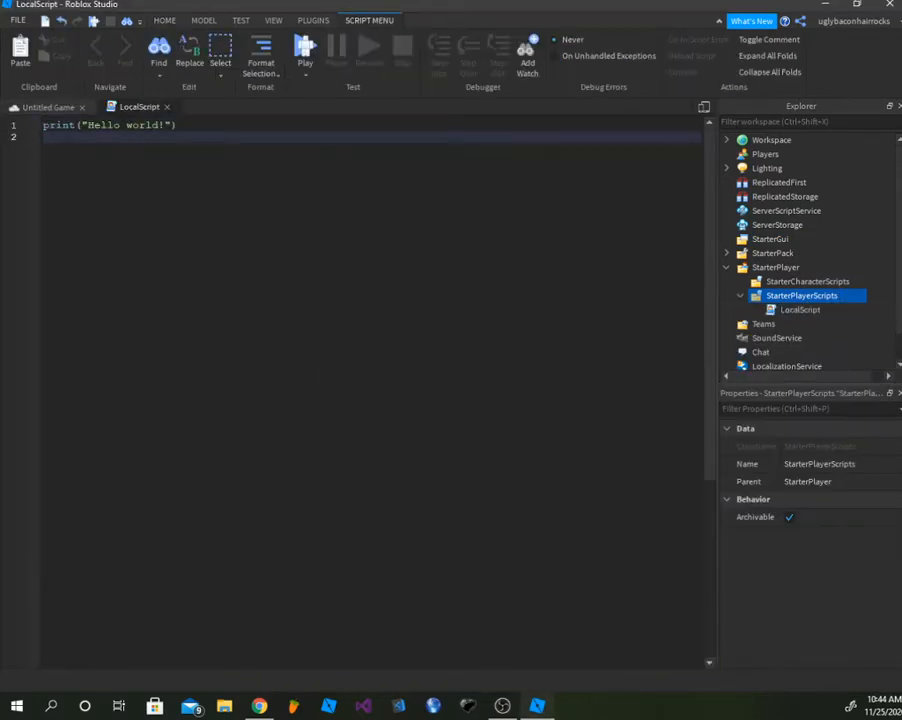
text(game.)
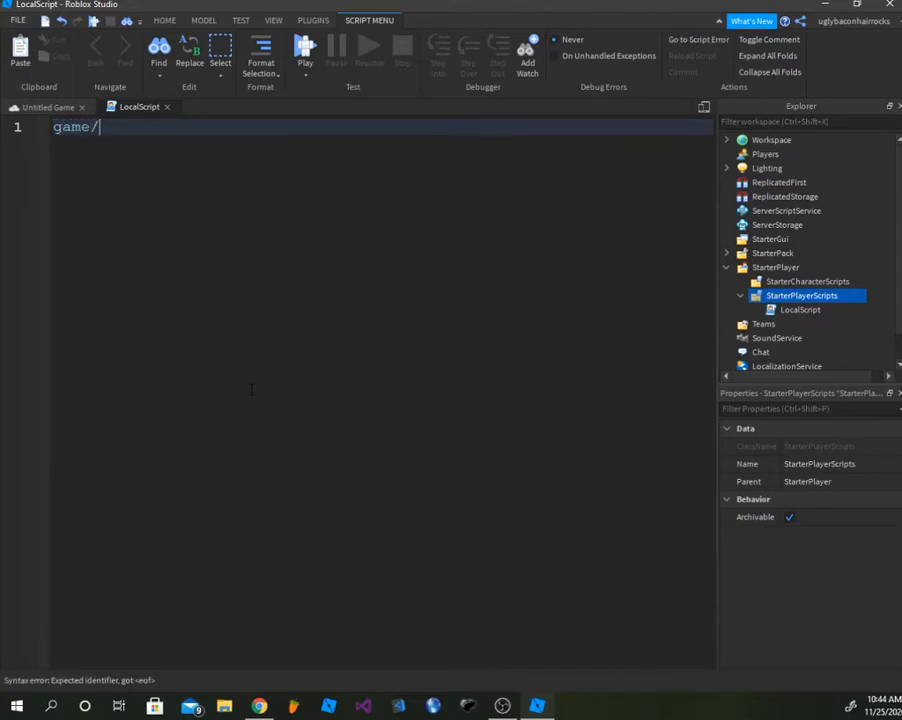
text(Players.L)
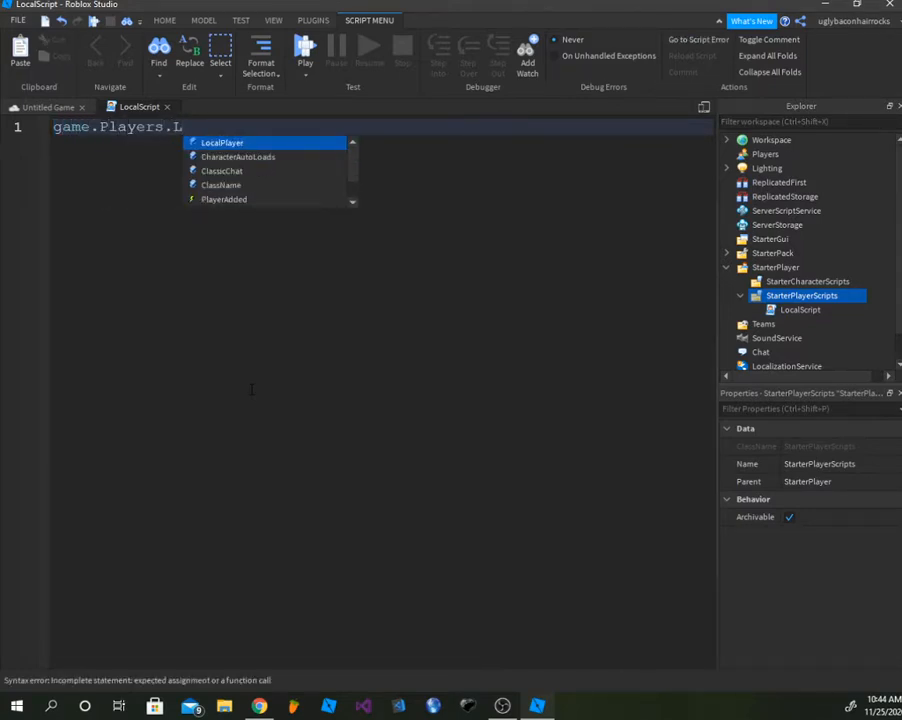
key(Backspace)
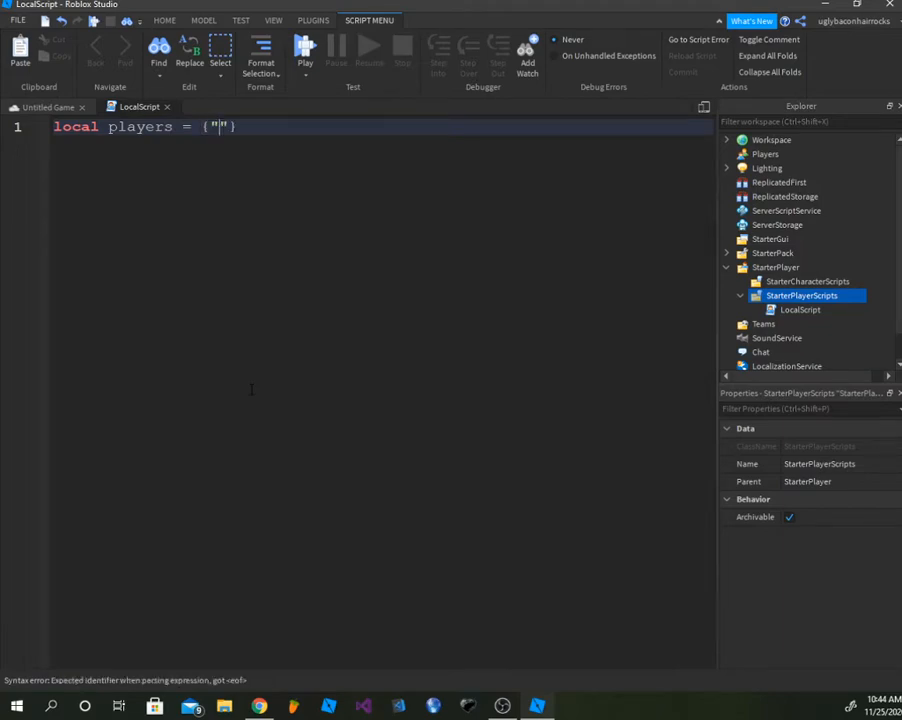
text(,"")
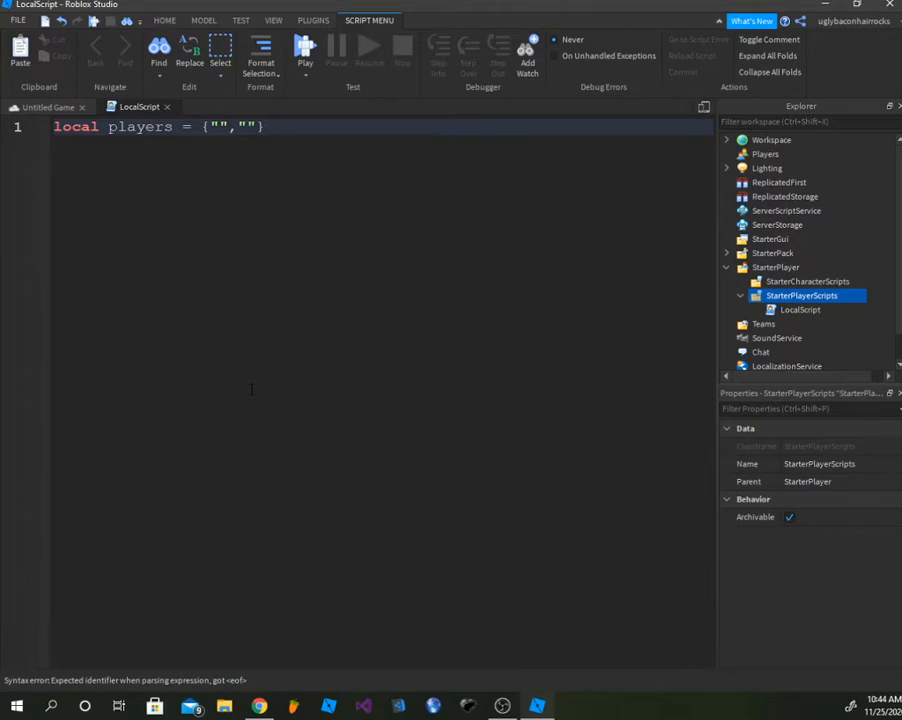
text(players)
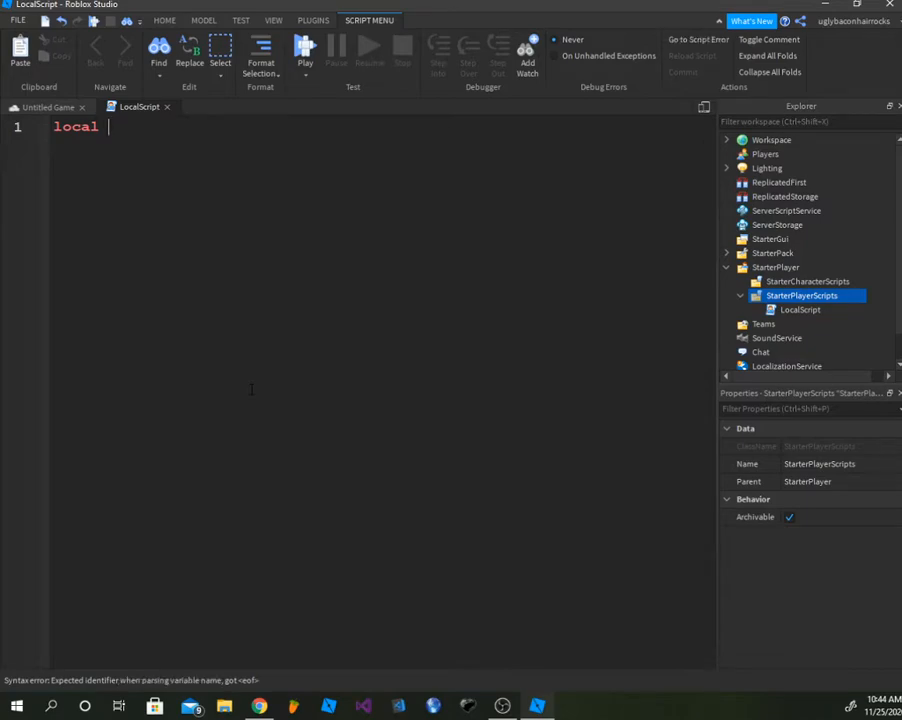
Write local players = game.Players.LocalPlayer.Character, then clear the script
text(players)
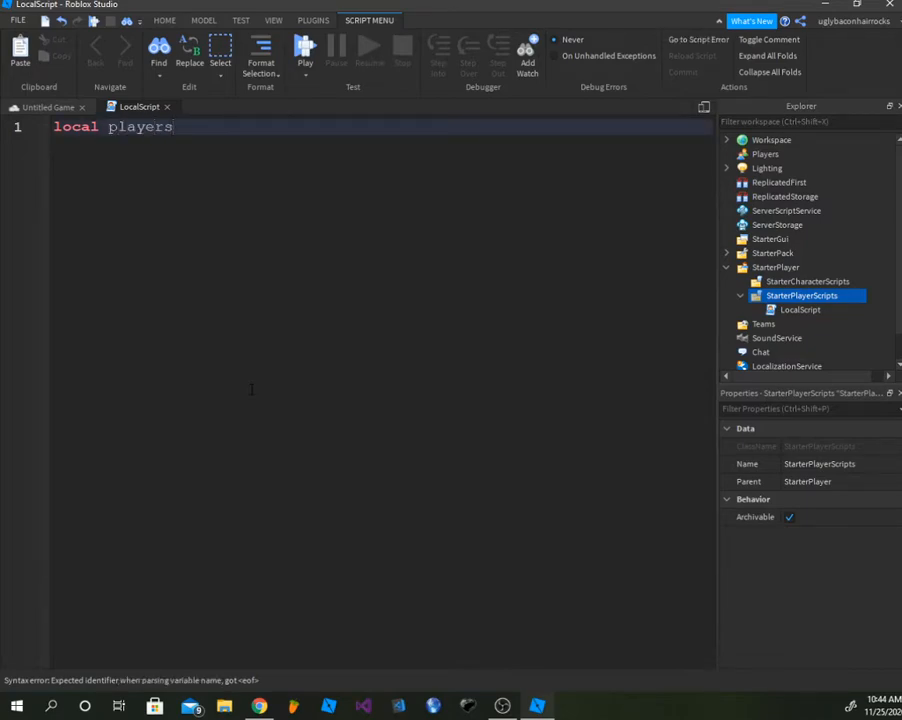
text(= game.Players)
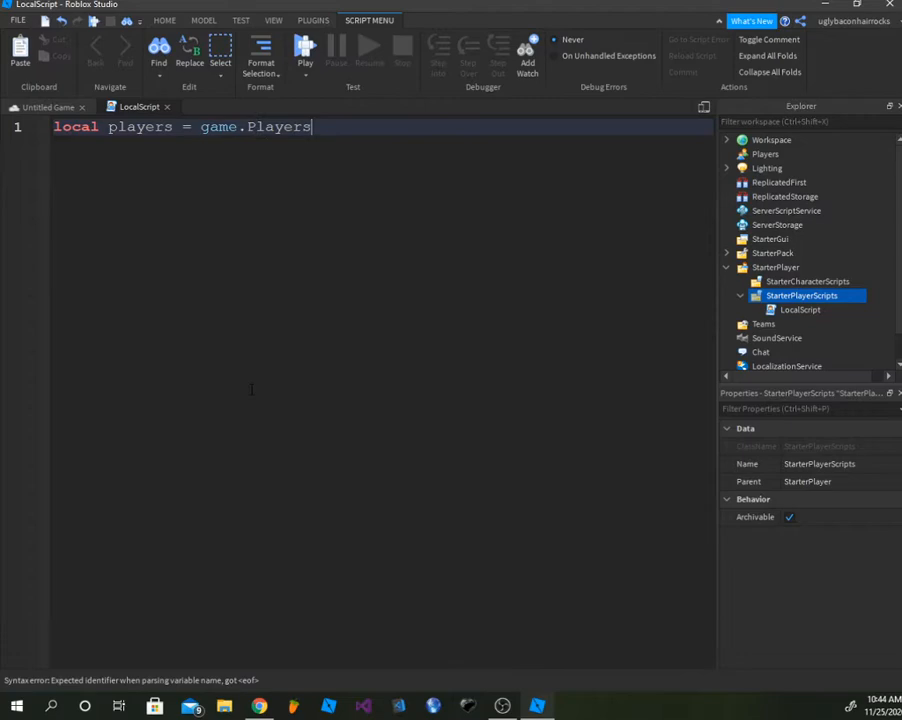
text(.LocalPlayer.Charac)
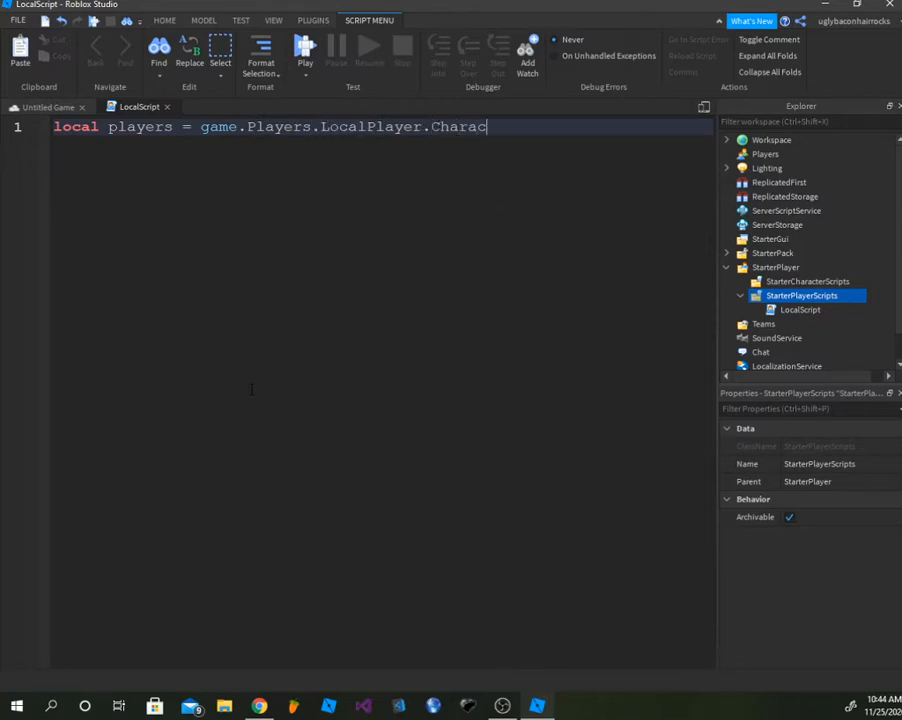
text(ter)
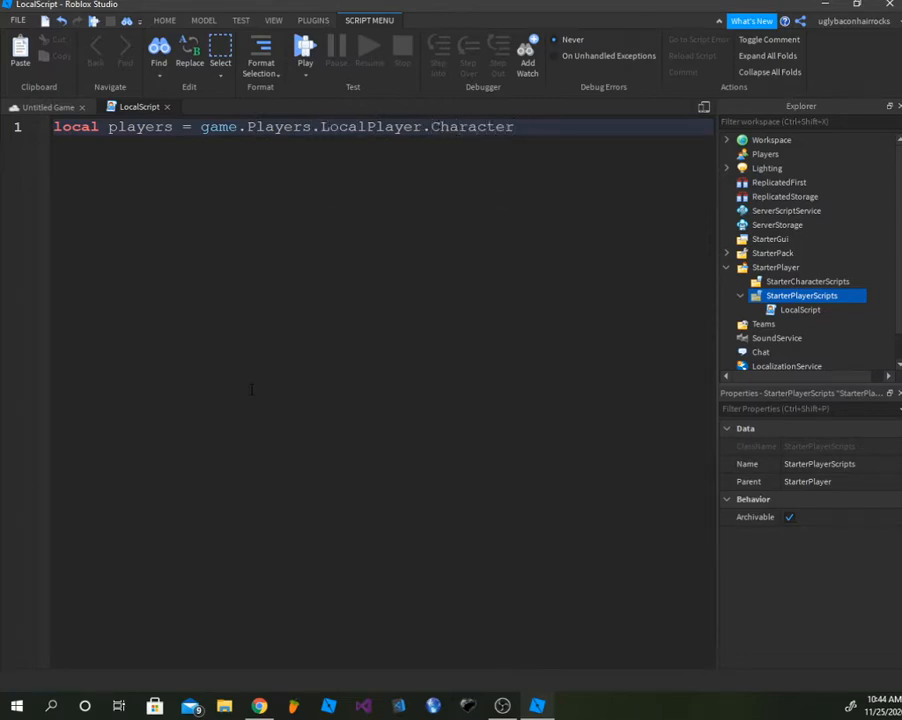
text(play)
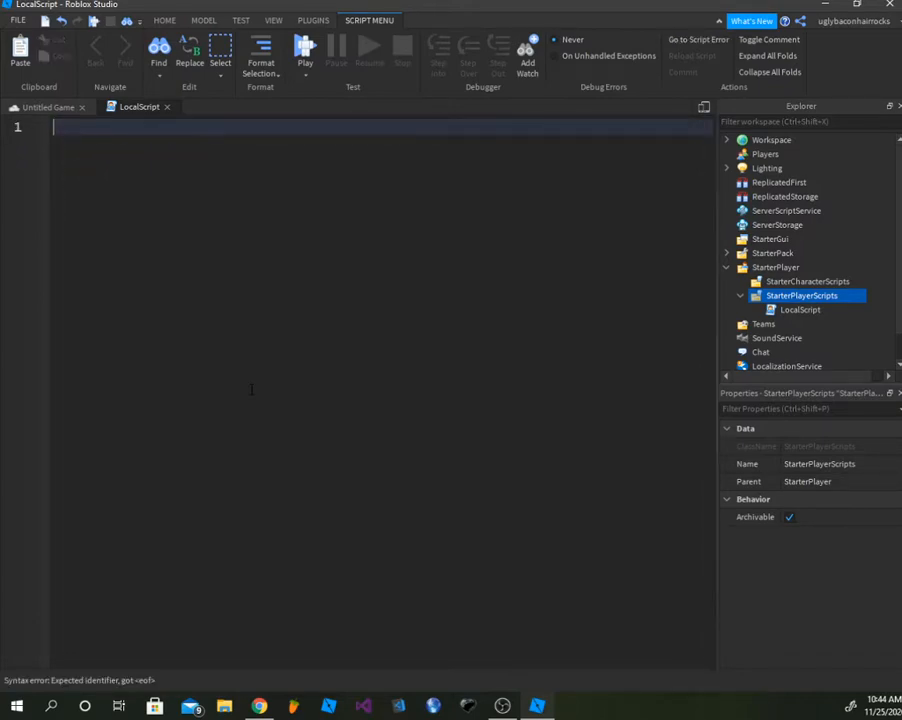
Create Sparky = Instance.new("Sparkles") and parent it to the local player's Character.Head
text(game.Players.)
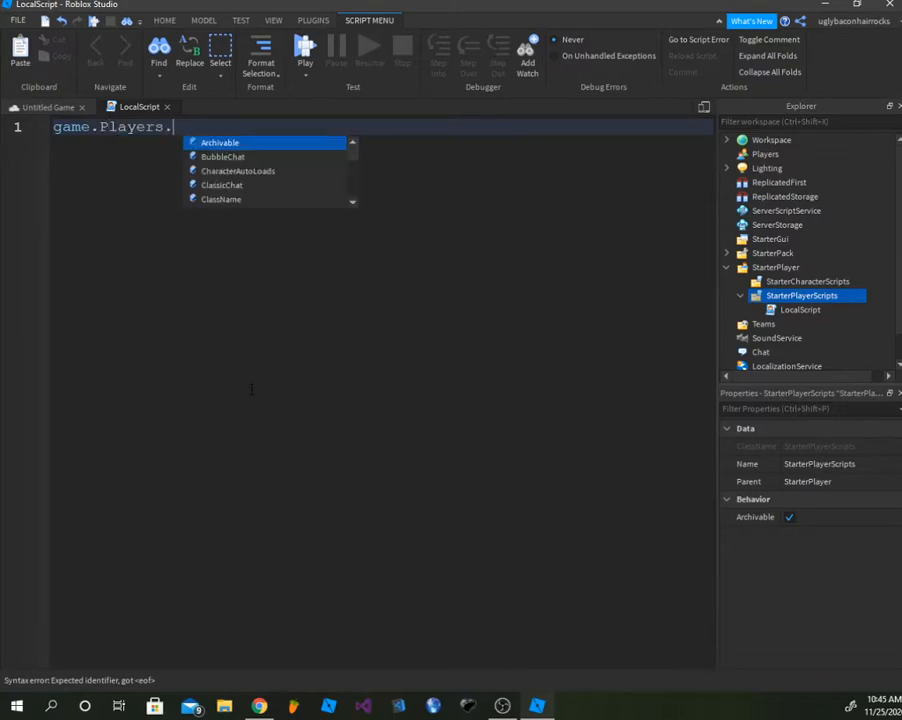
text(LocalPlayer.Character)
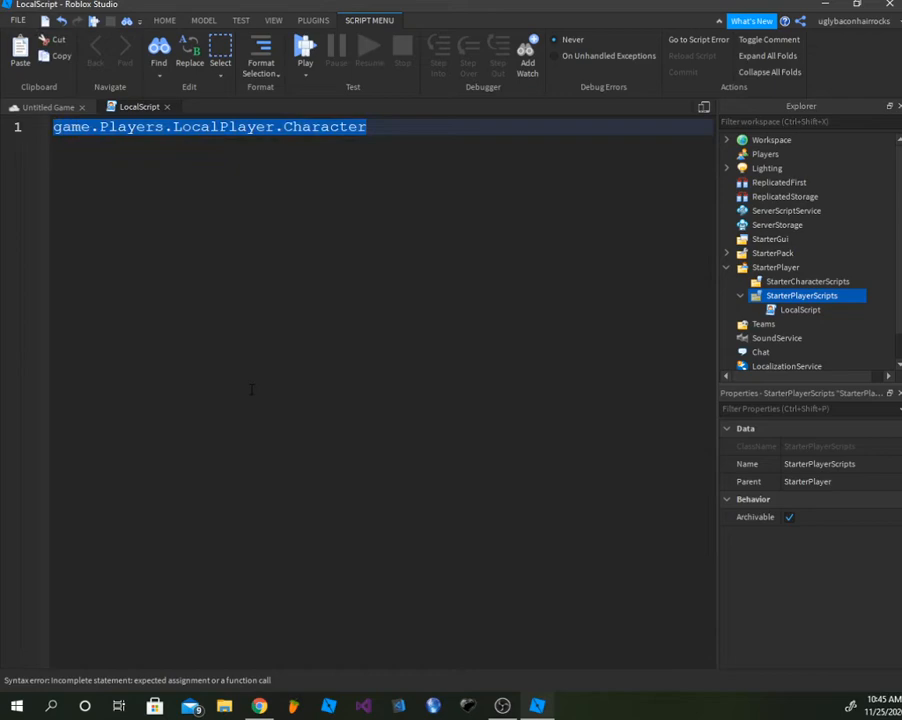
text(local Spark)
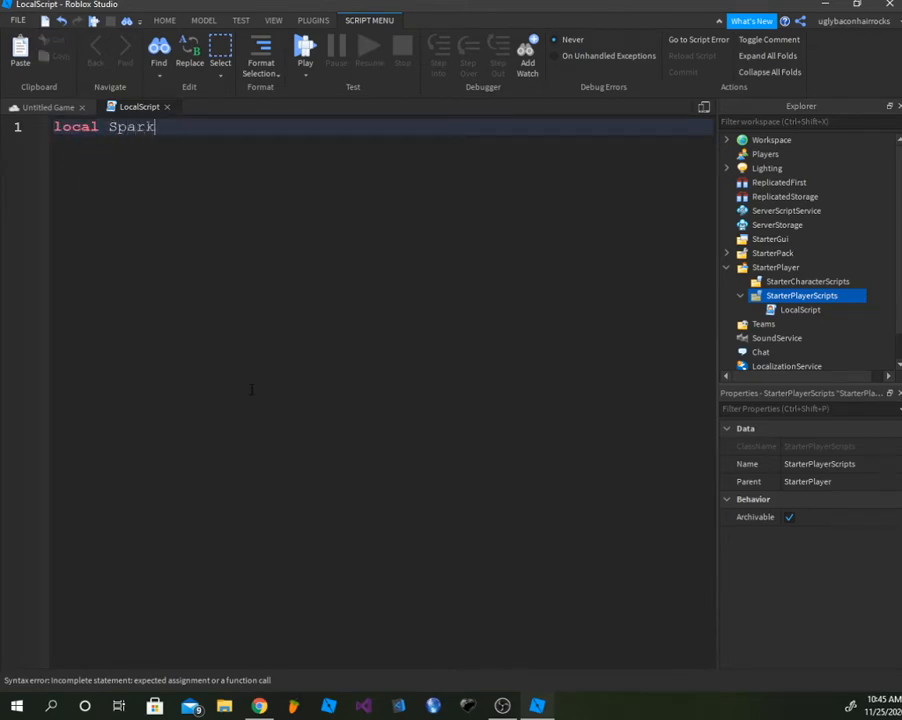
text(y = Instance.n)
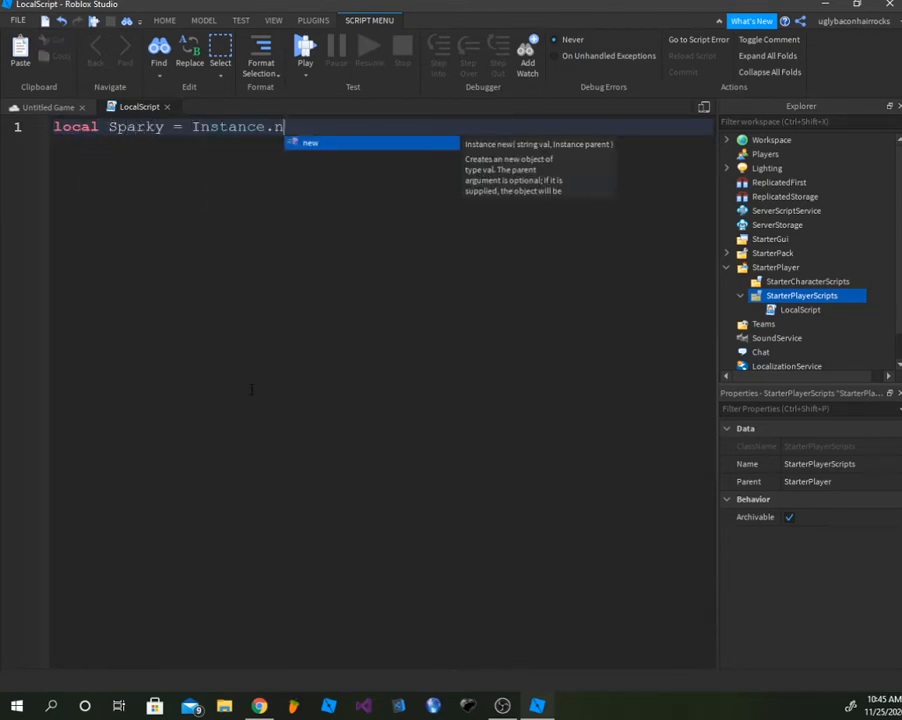
text(ew("Sparkles"))
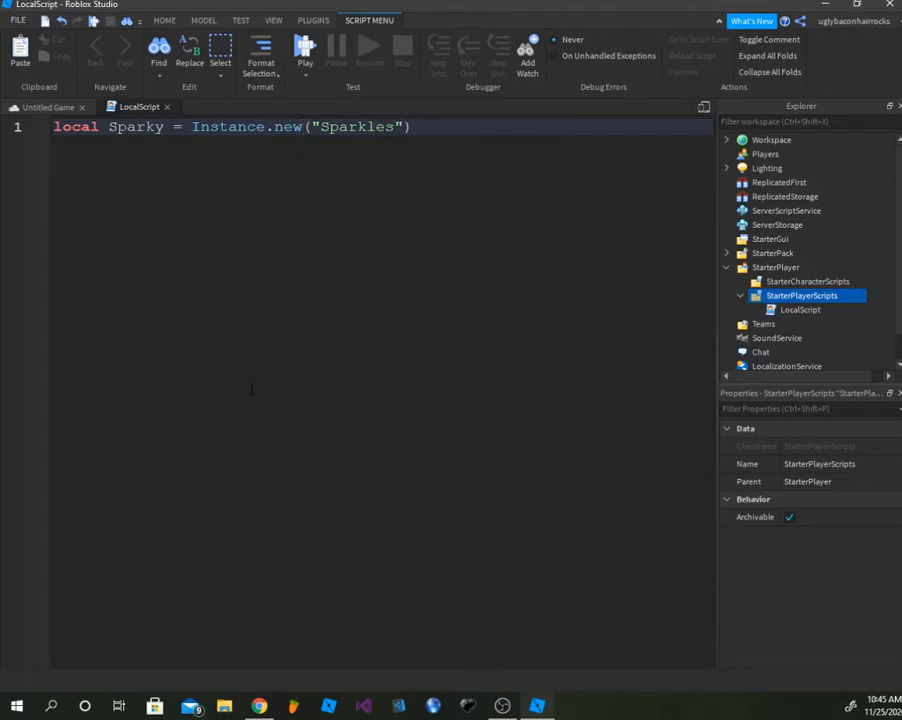
text(Sparky.Parent =)
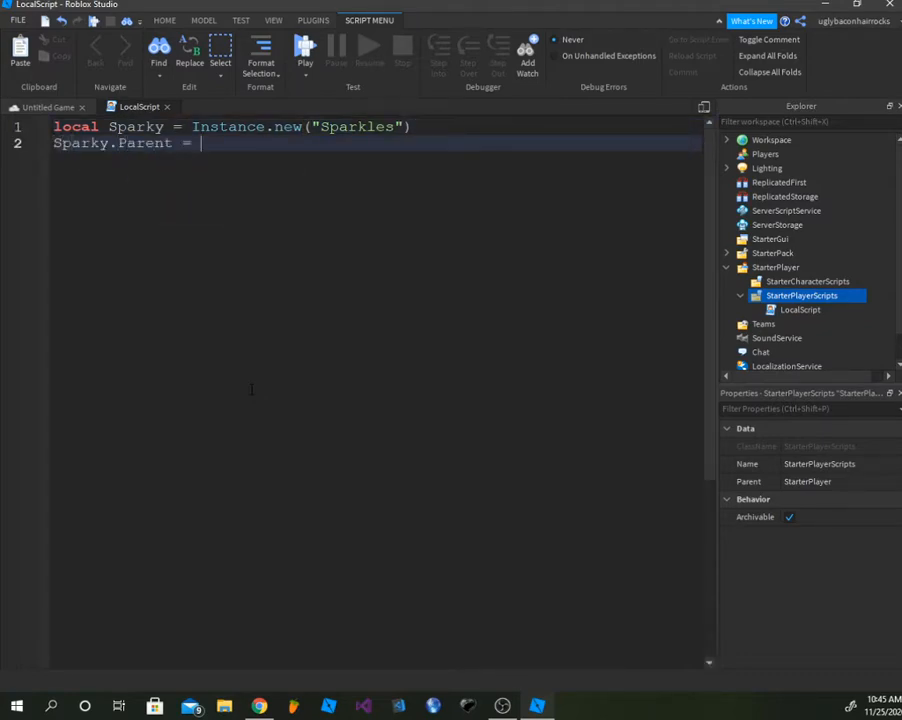
text(game.Players.LocalPlayer.Character)
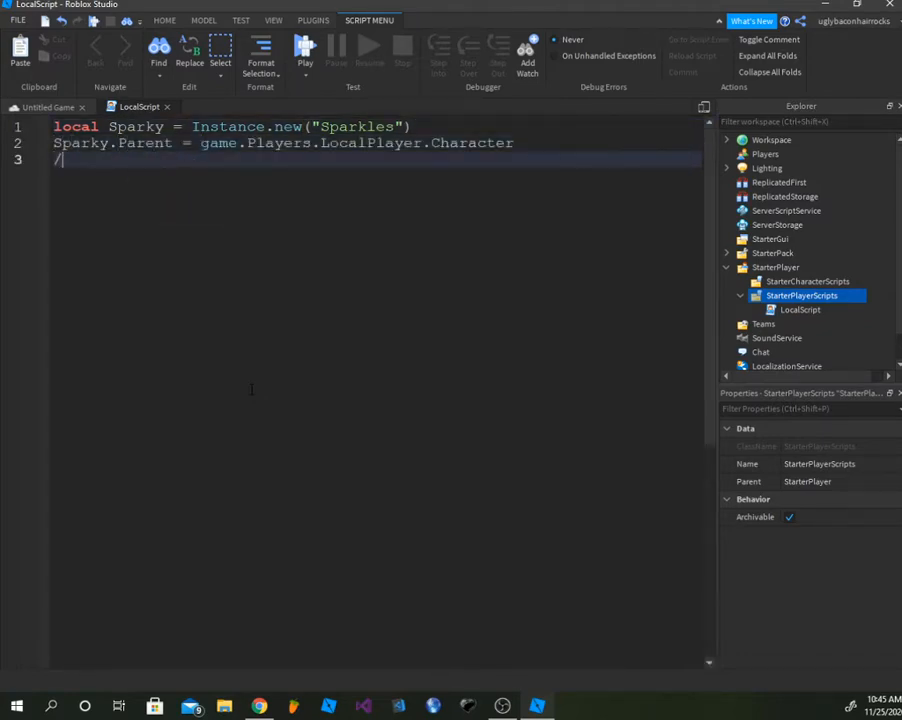
text(.Head)
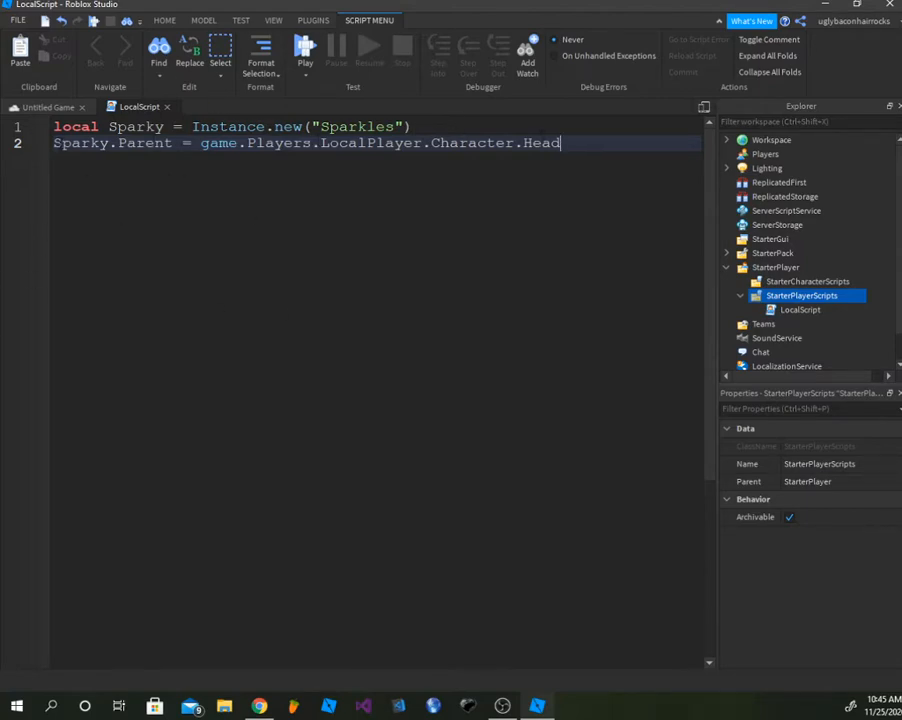
Set Sparky.SparkleColor to BrickColor.Blue(), replacing a first BrickColor.Gray() attempt
text(Sa)
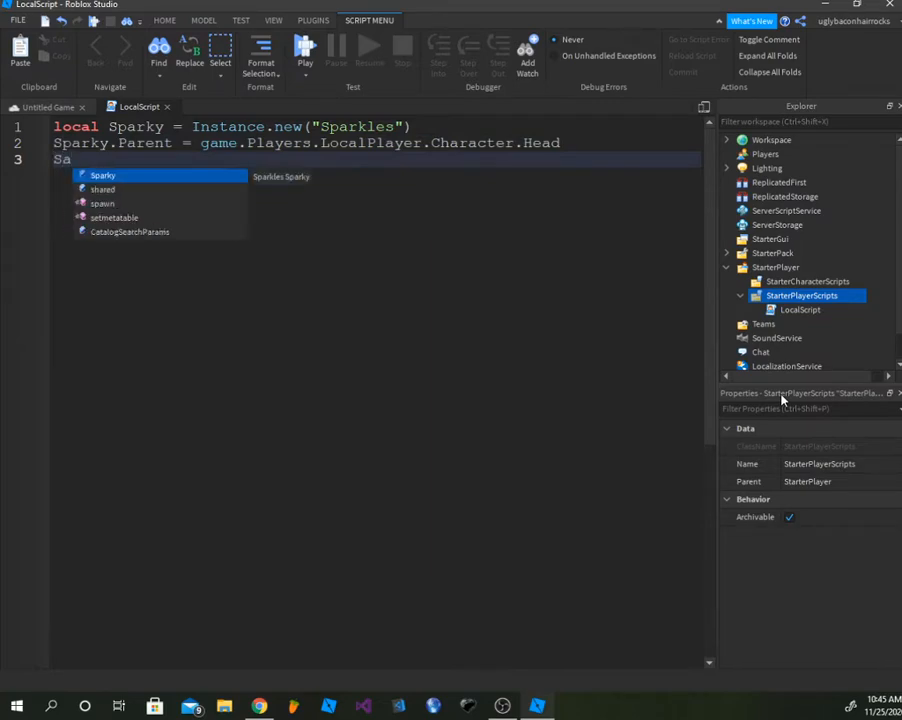
text(rky.Sparkle)
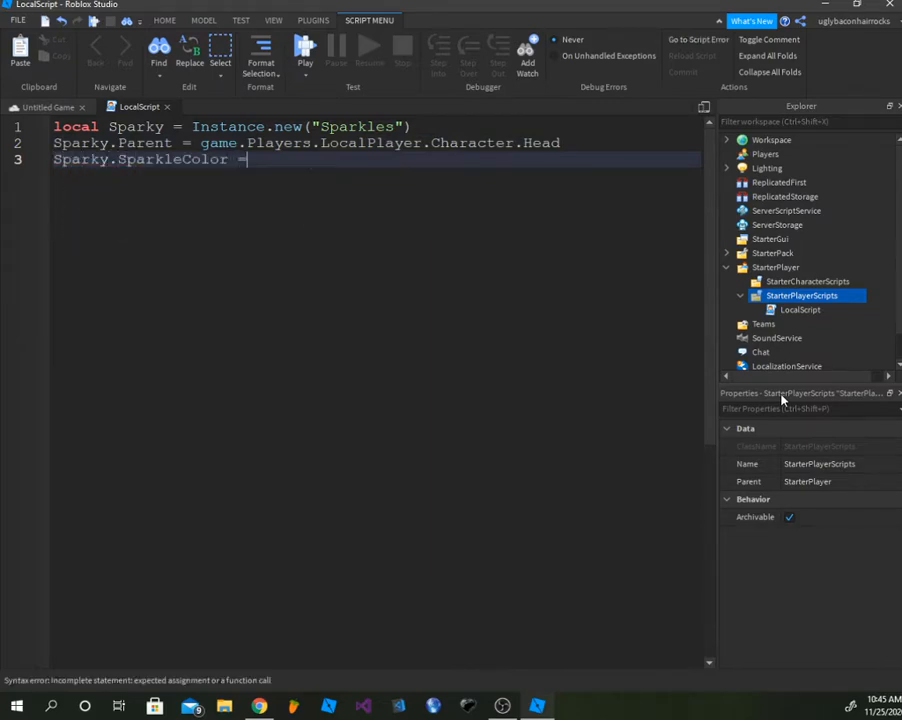
text(Col)
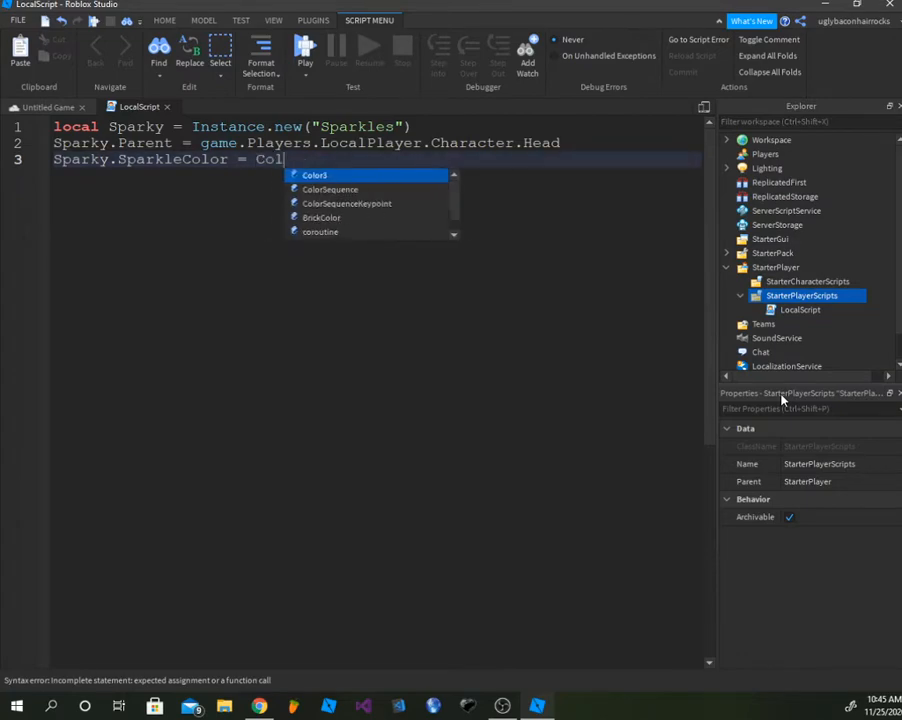
key(BackSpace)
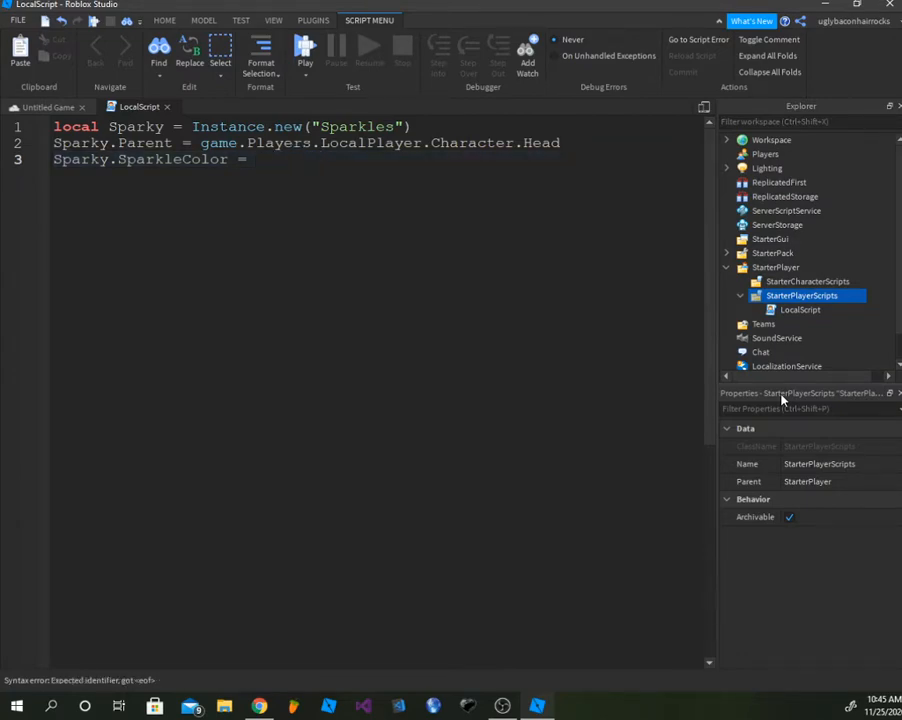
text(BrickColor.Gray())
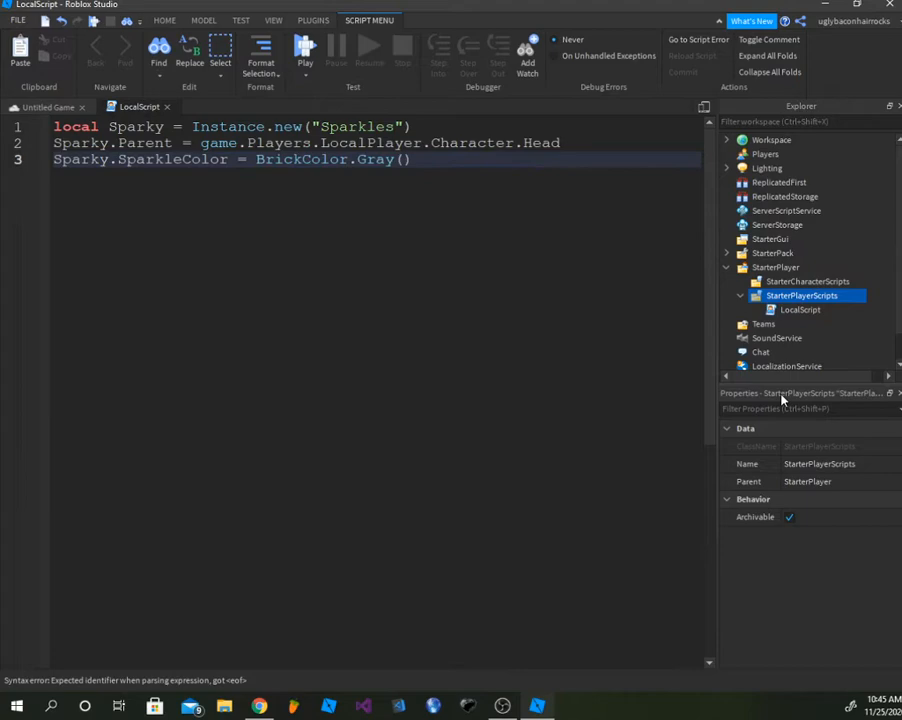
text(Blue)
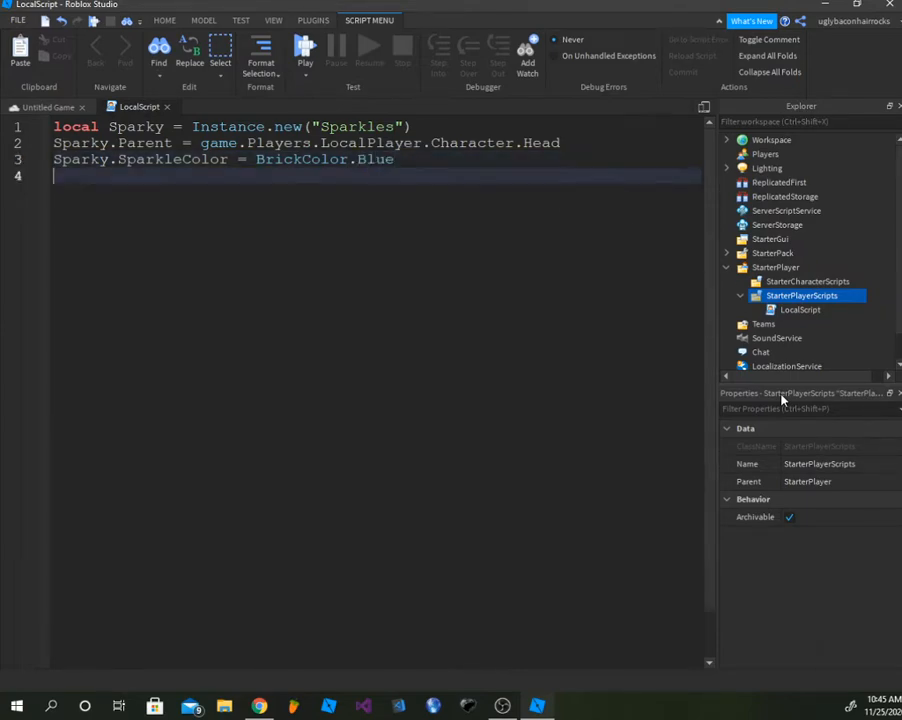
text(())
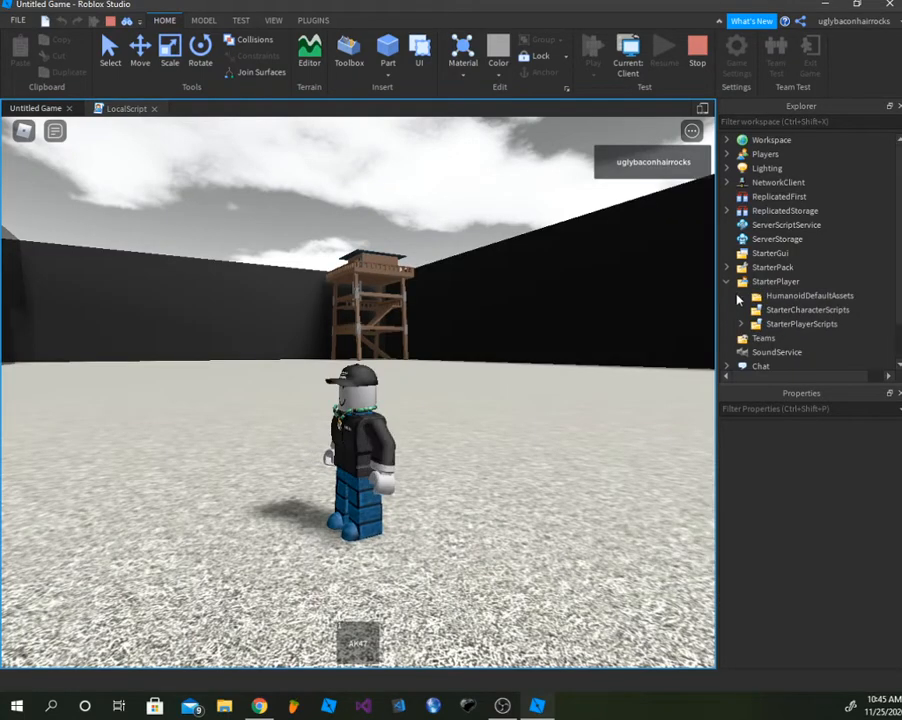
Stop the playtest and add a ScreenGui with a TextButton under StarterGui
click(756, 324)
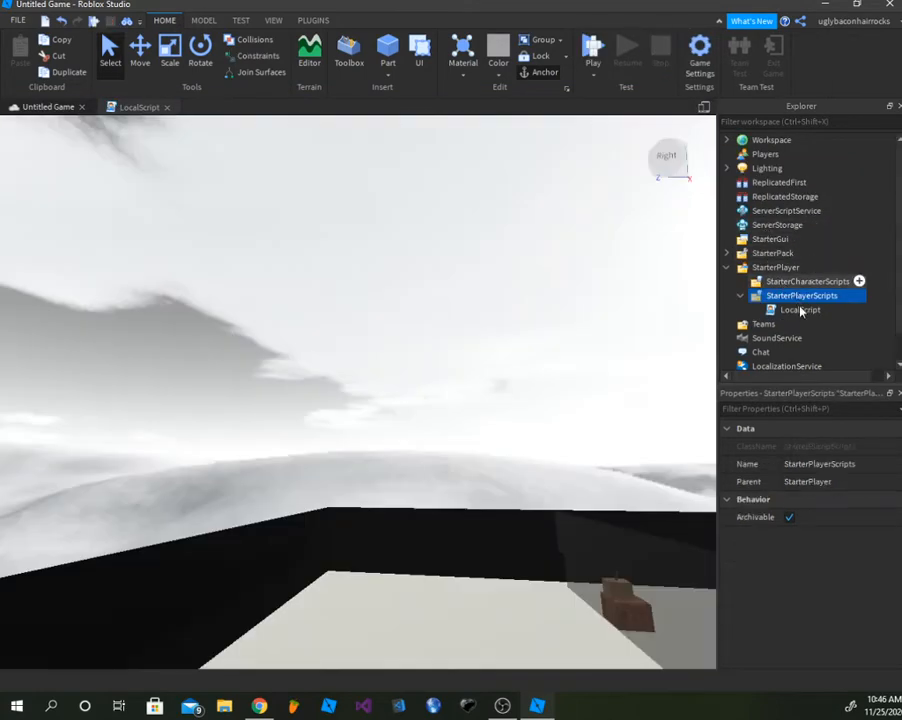
click(800, 308)
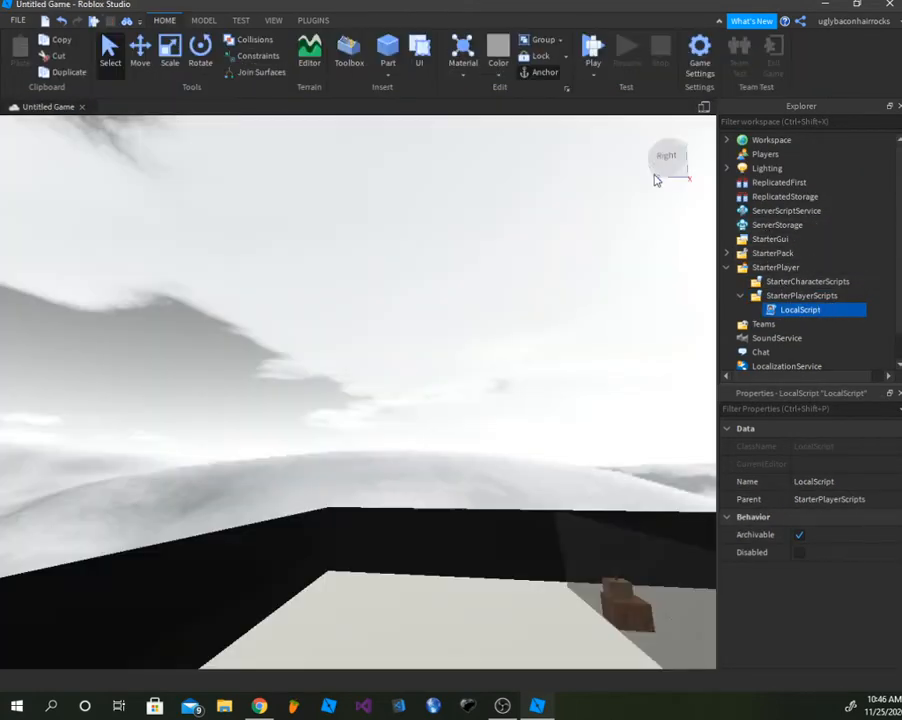
click(770, 240)
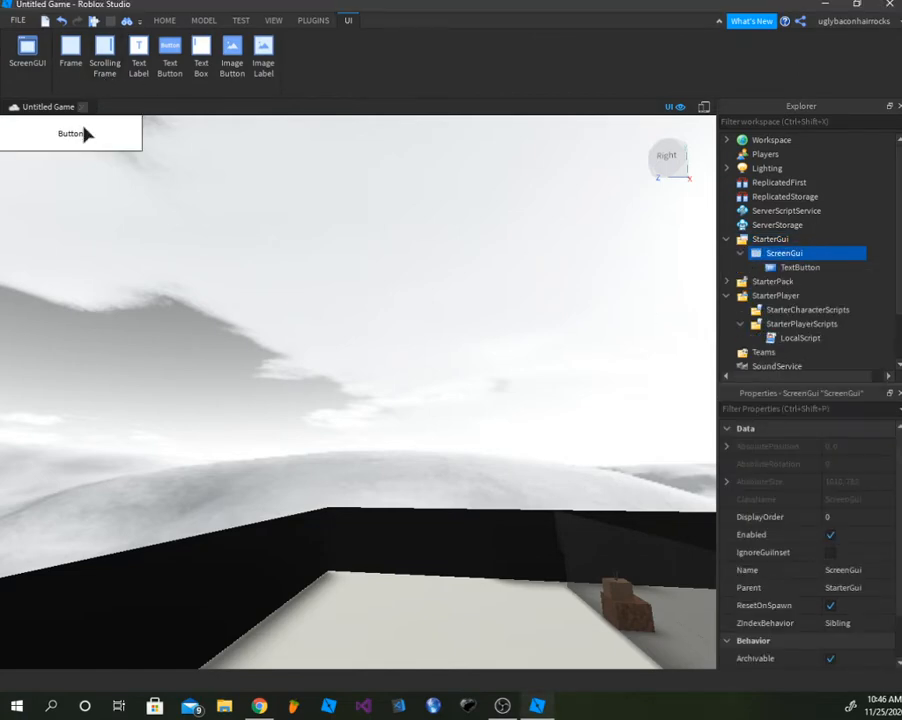
Add a LocalScript to the TextButton starting a MouseButton1Click connection, and label the button 'Add Sparkles'
click(788, 268)
text(script.Parent.MouseButton1Click:Connect(false()
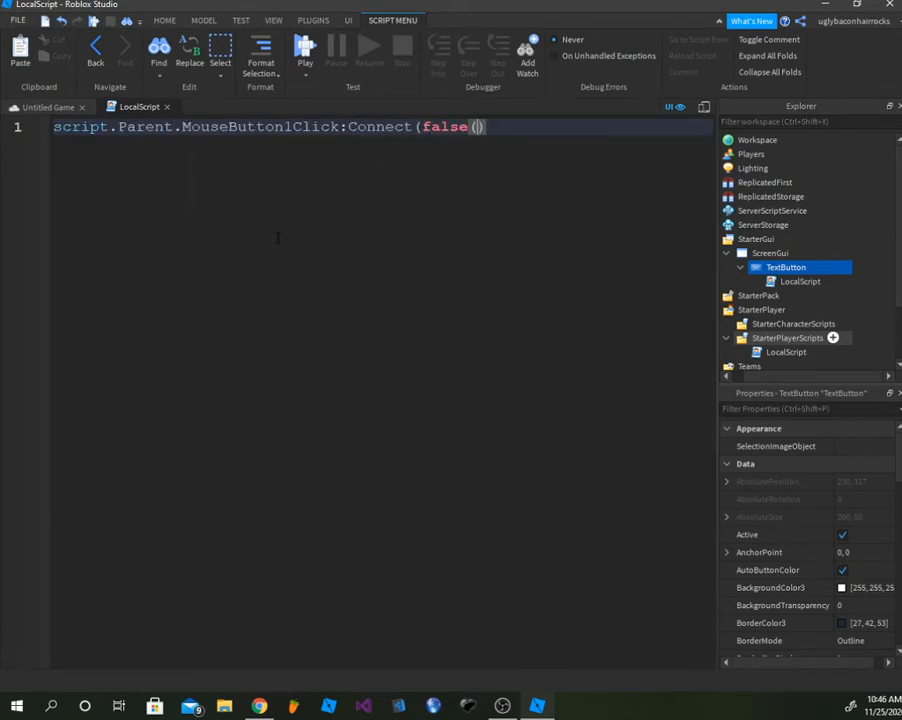
text(function())
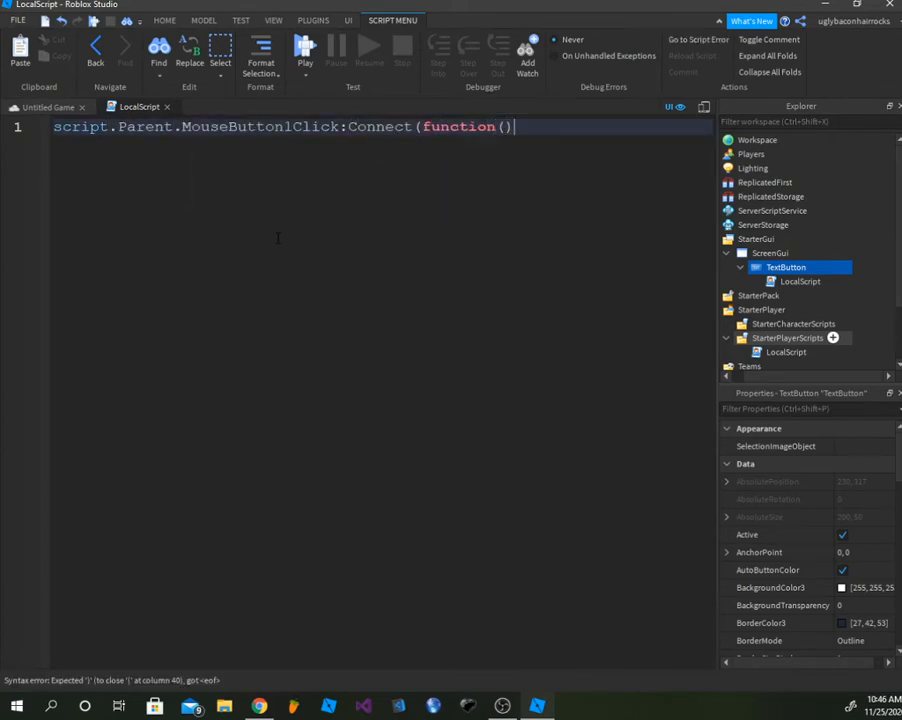
click(348, 20)
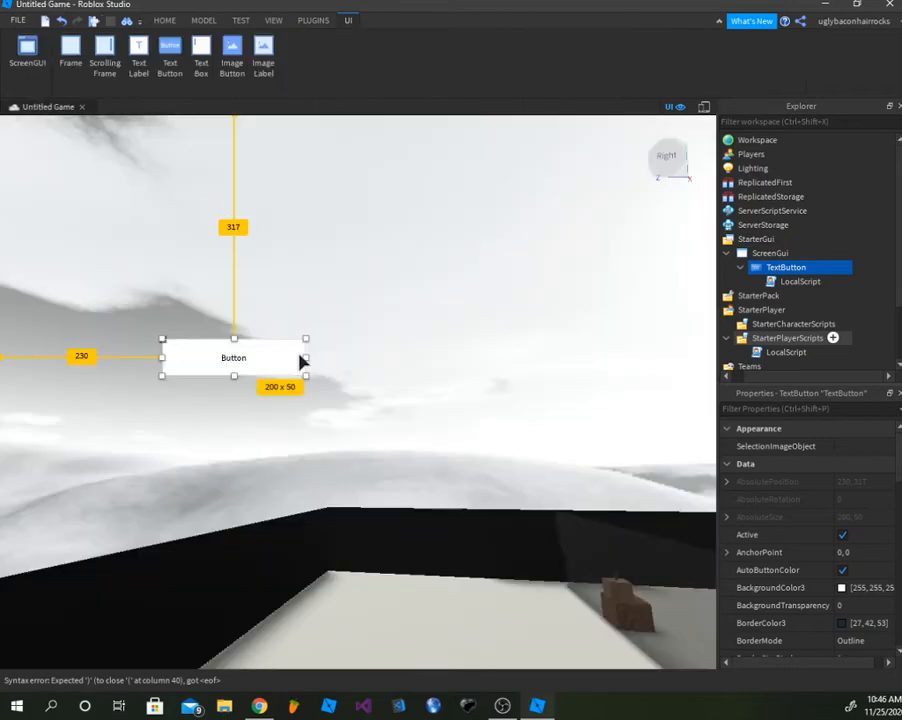
right_click(232, 356)
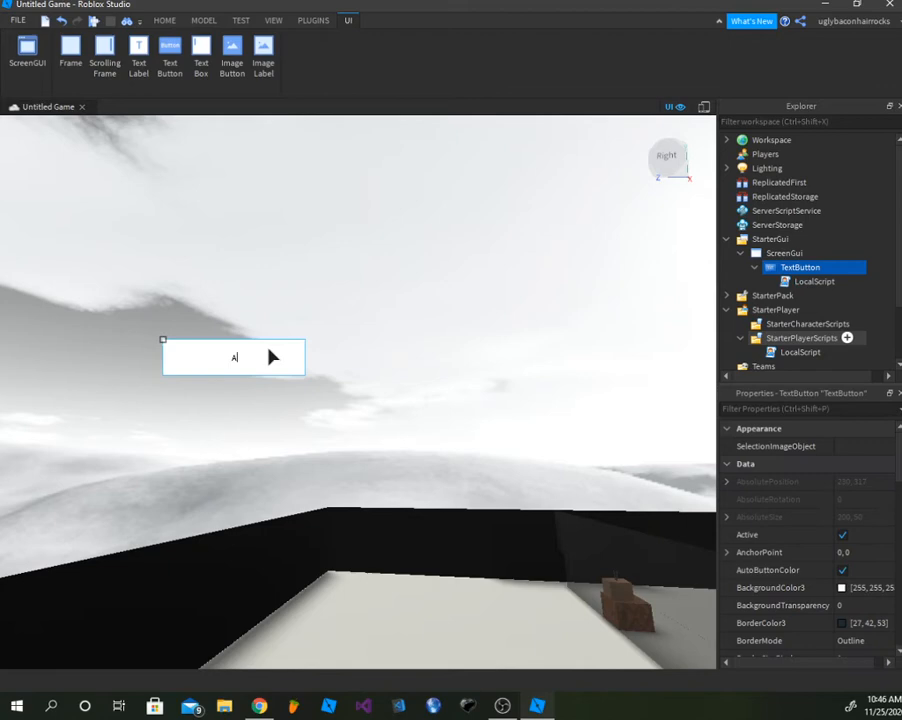
text(Add Sparkles)
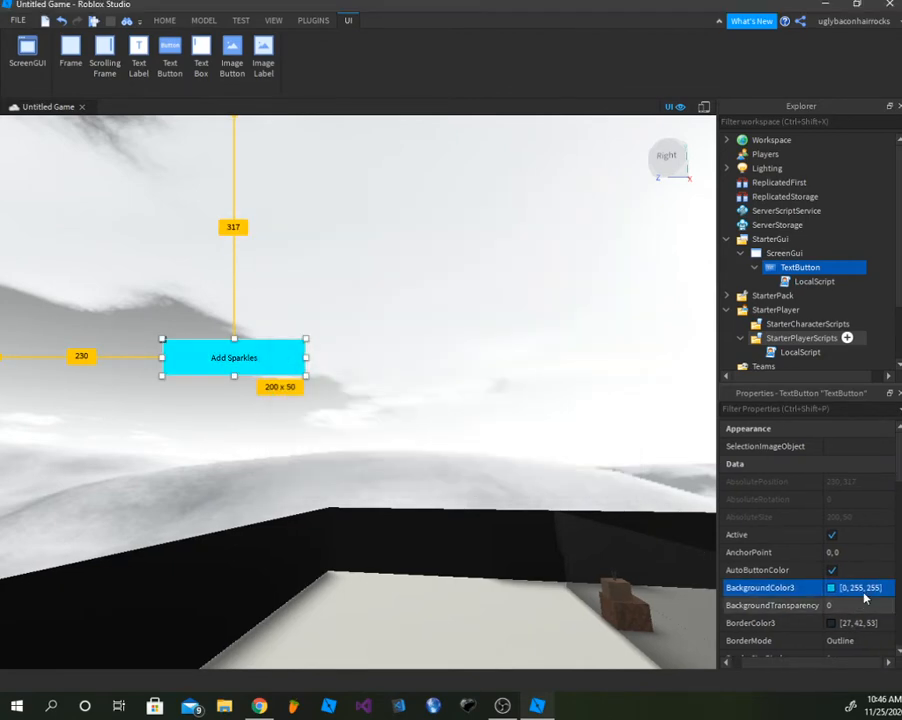
Set the button background to cyan and enable TextScaled for its label
scroll(down, 3)
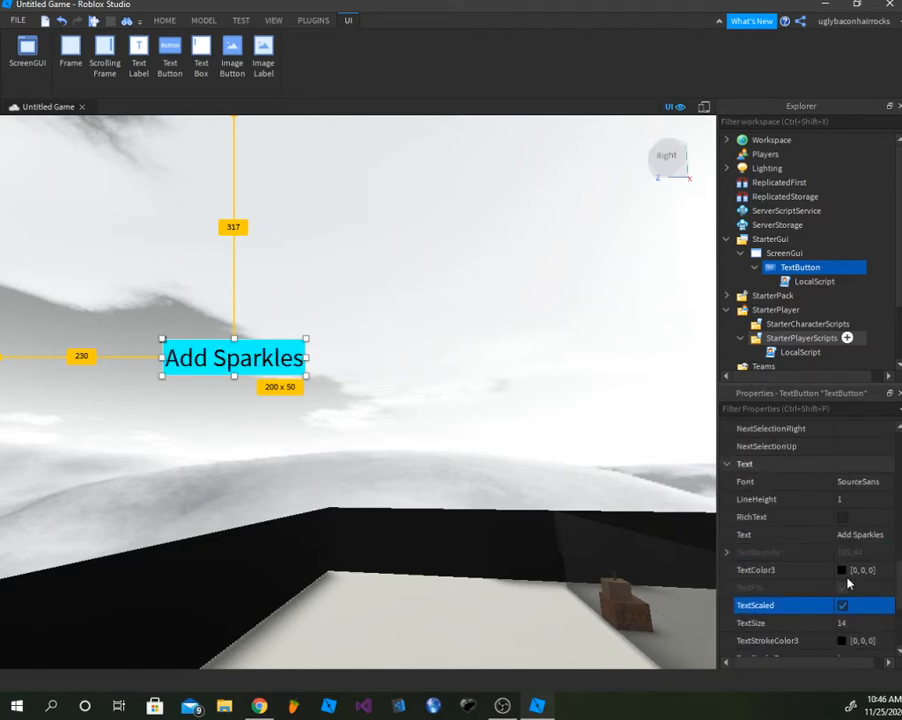
click(844, 570)
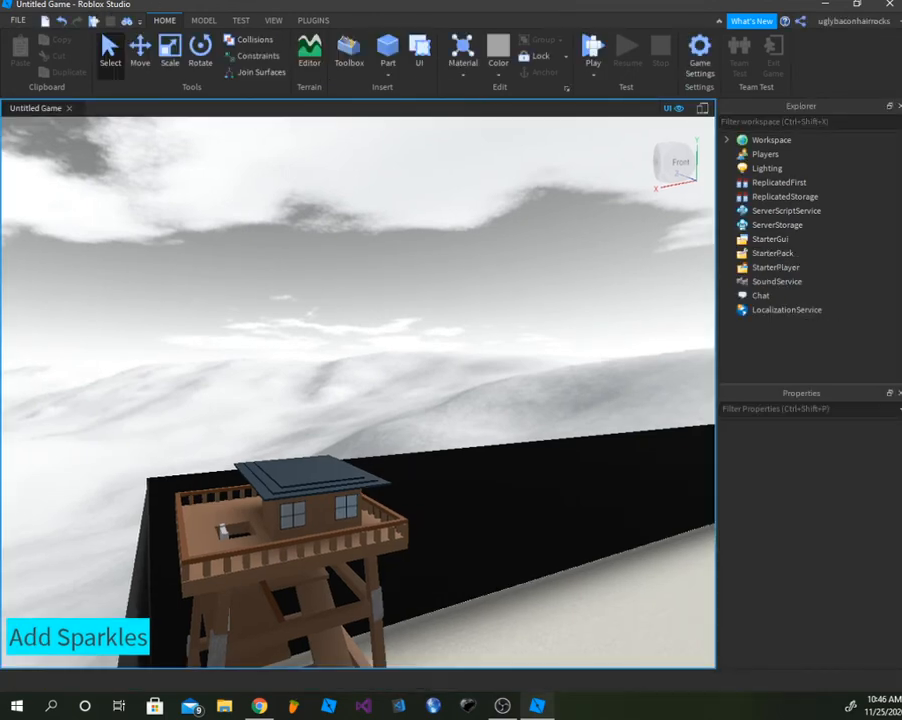
Playtest, press Add Sparkles in game, and read the errors in the Developer Console
click(592, 50)
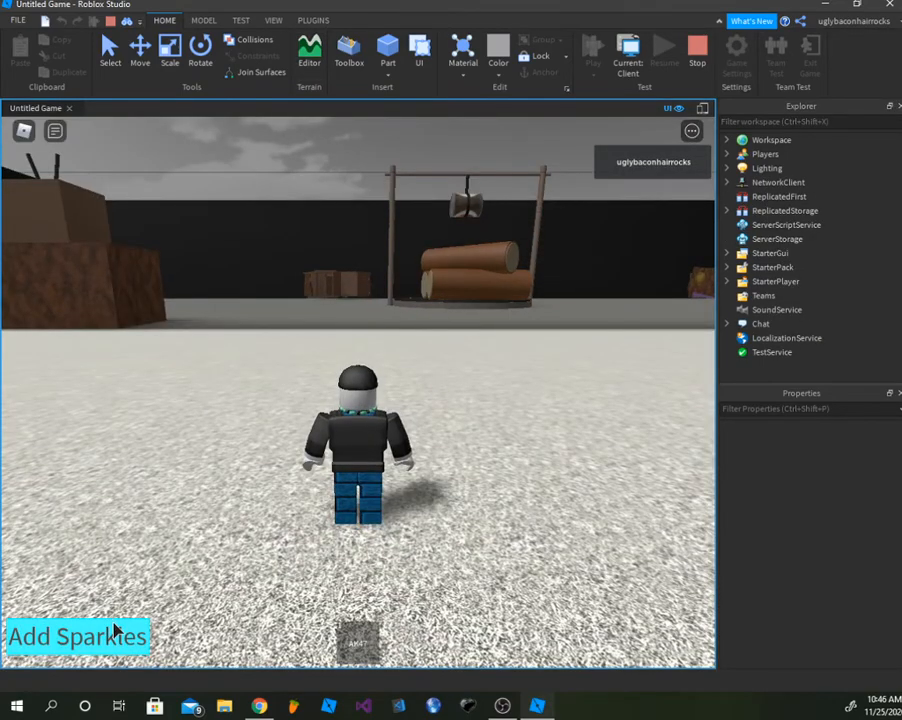
click(76, 636)
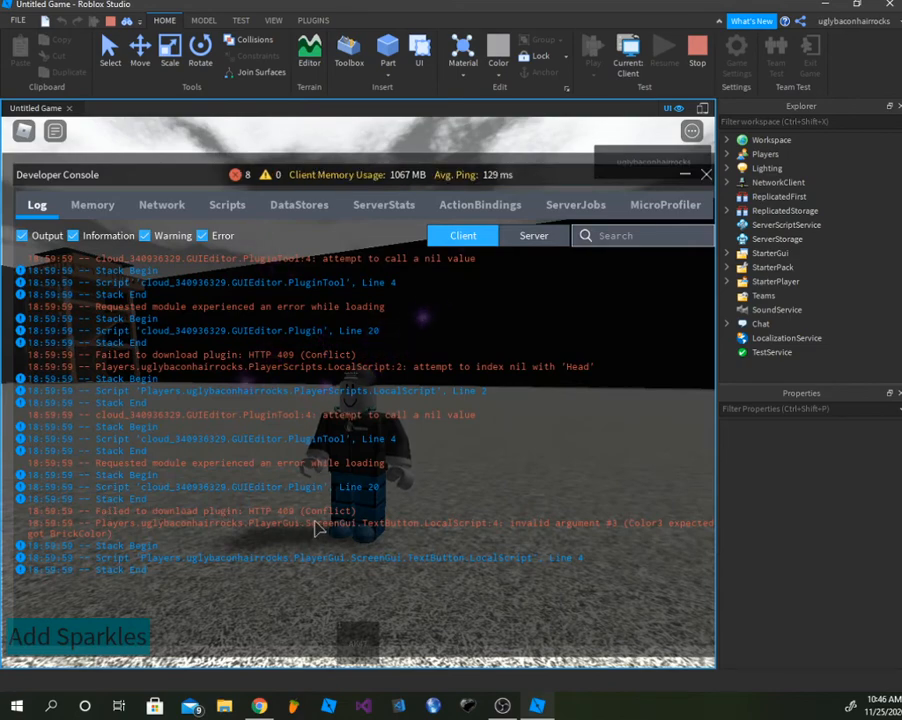
click(706, 174)
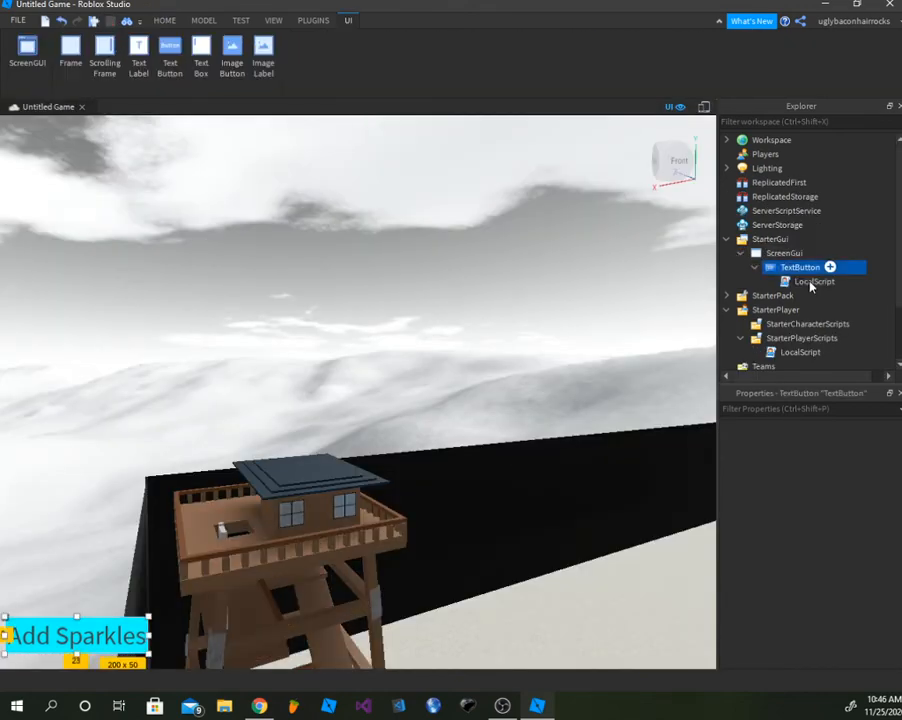
In the button's LocalScript, replace BrickColor.Blue() with Color3.new("")
double_click(816, 280)
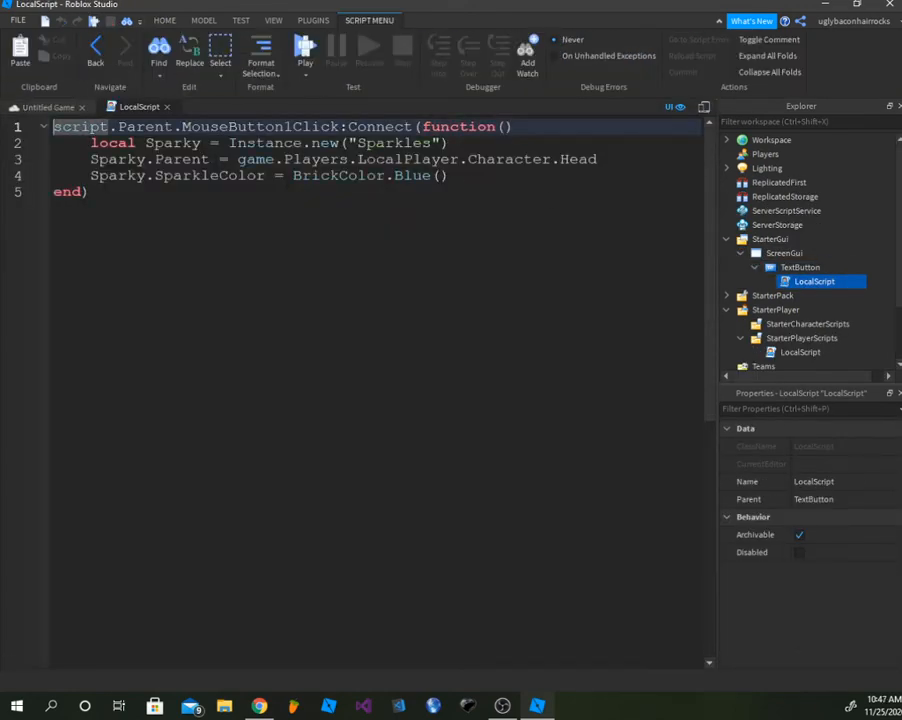
text(C)
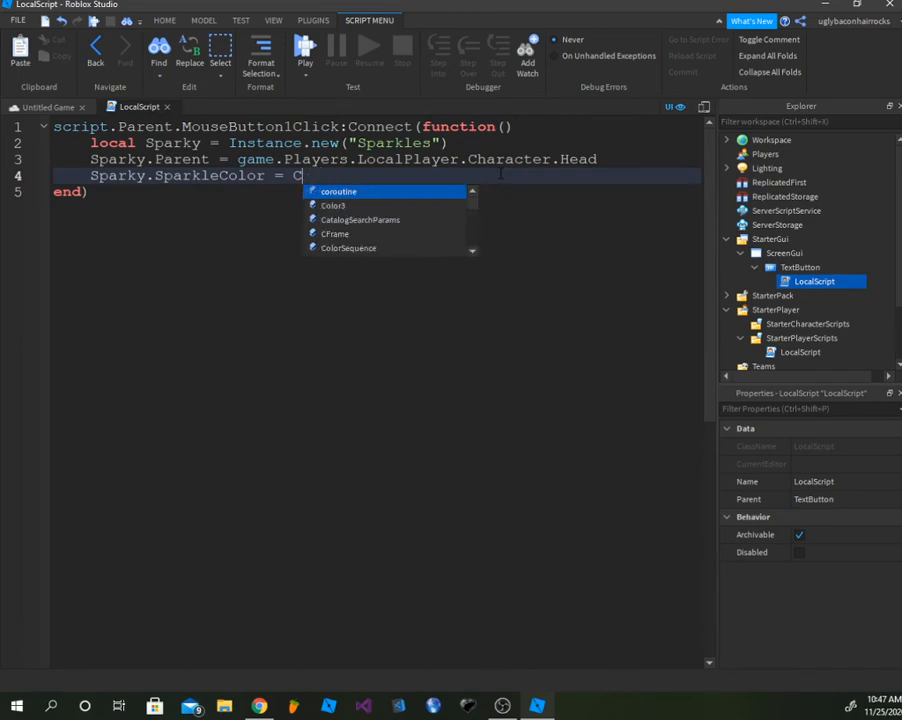
text(olor3.)
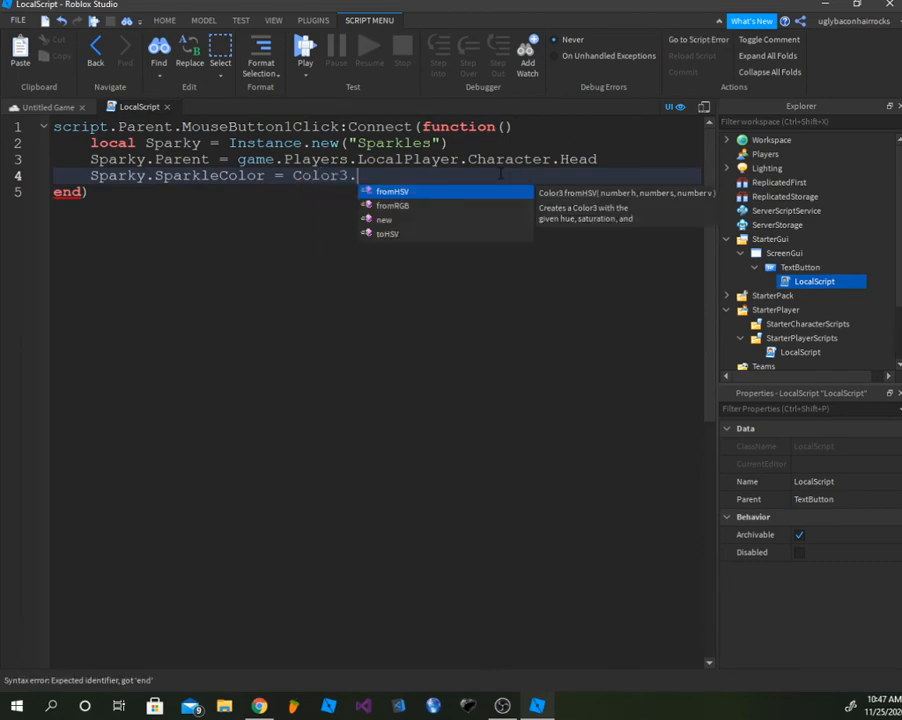
text(new())
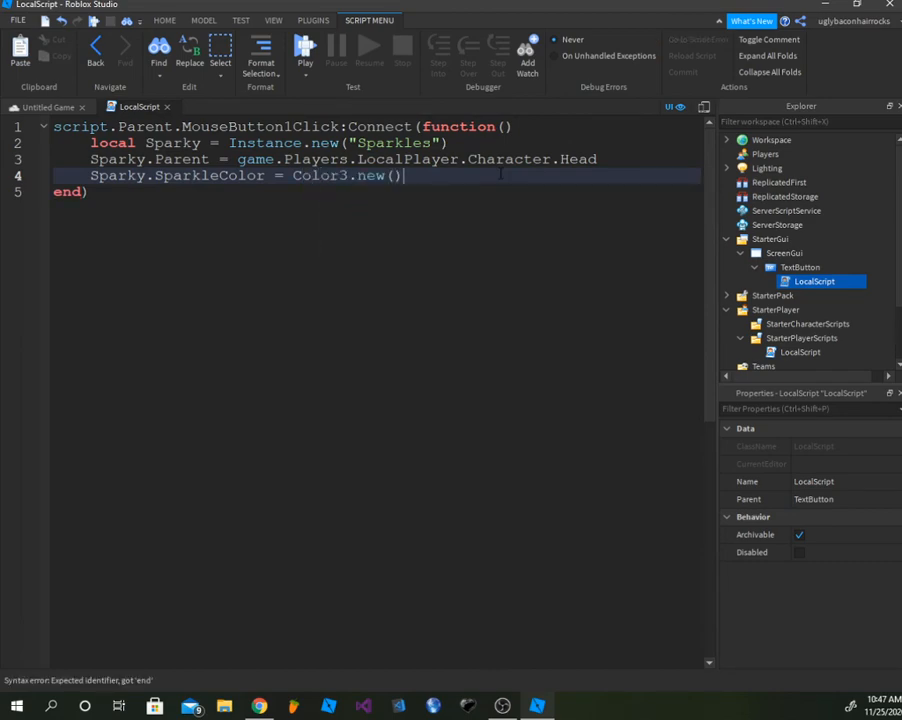
text(")
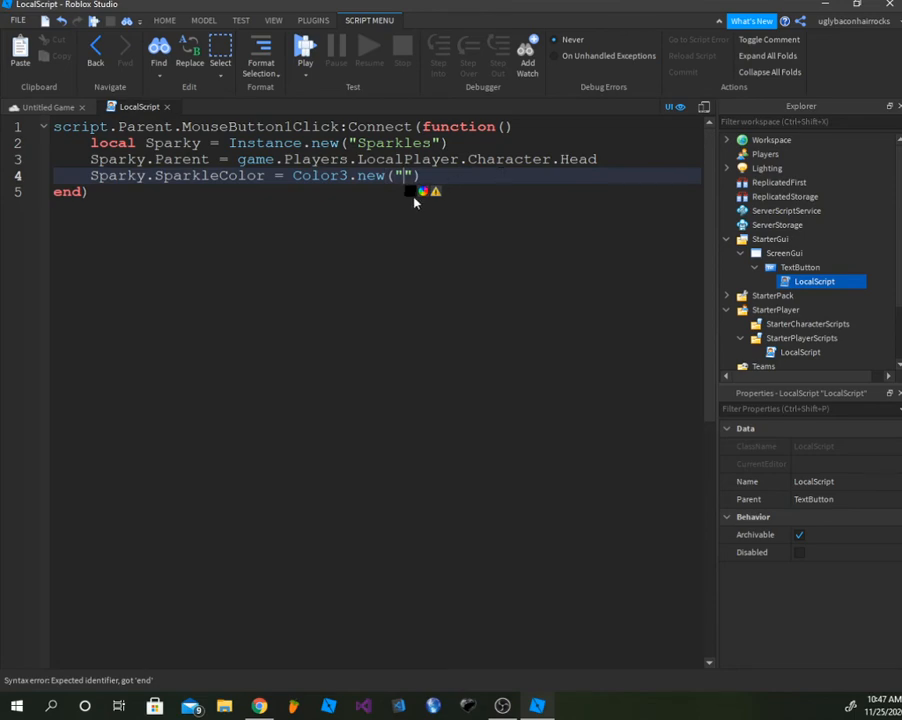
Pick green for Color3.new in the Select Color dialog and start a playtest
click(424, 192)
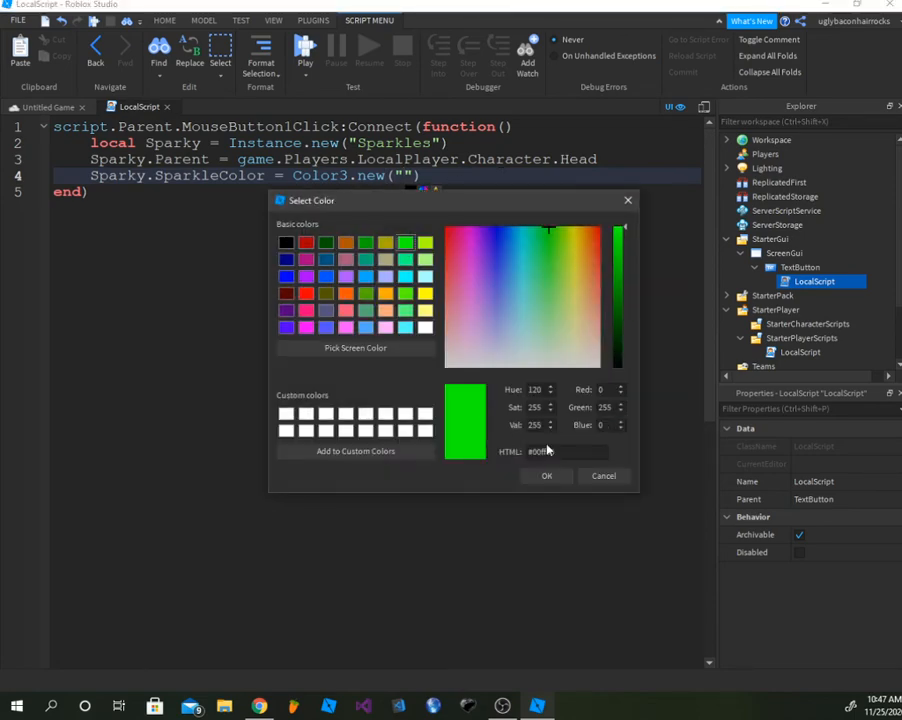
click(546, 476)
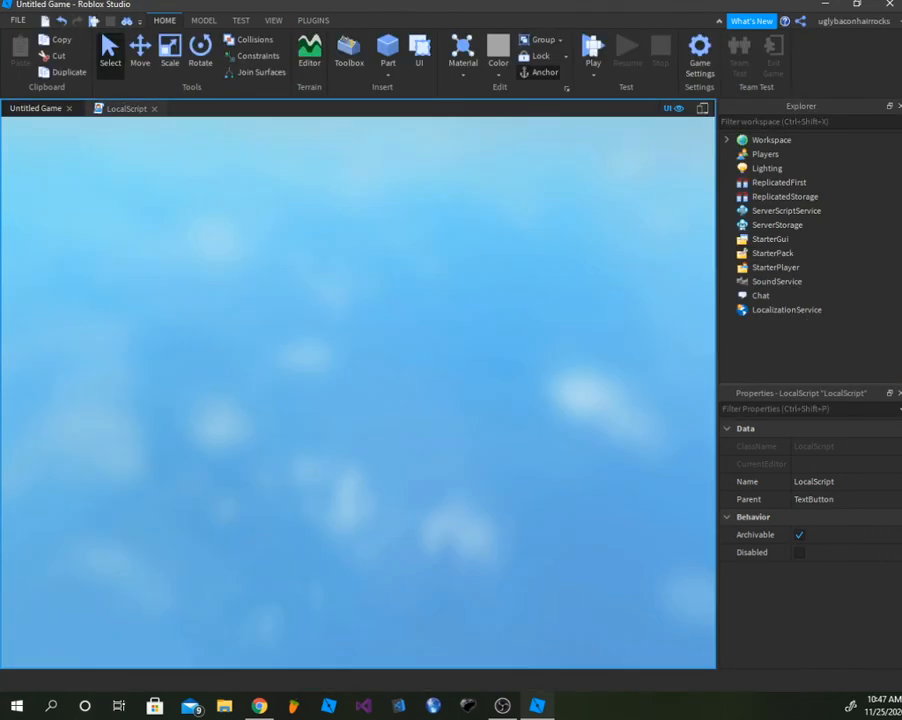
click(592, 50)
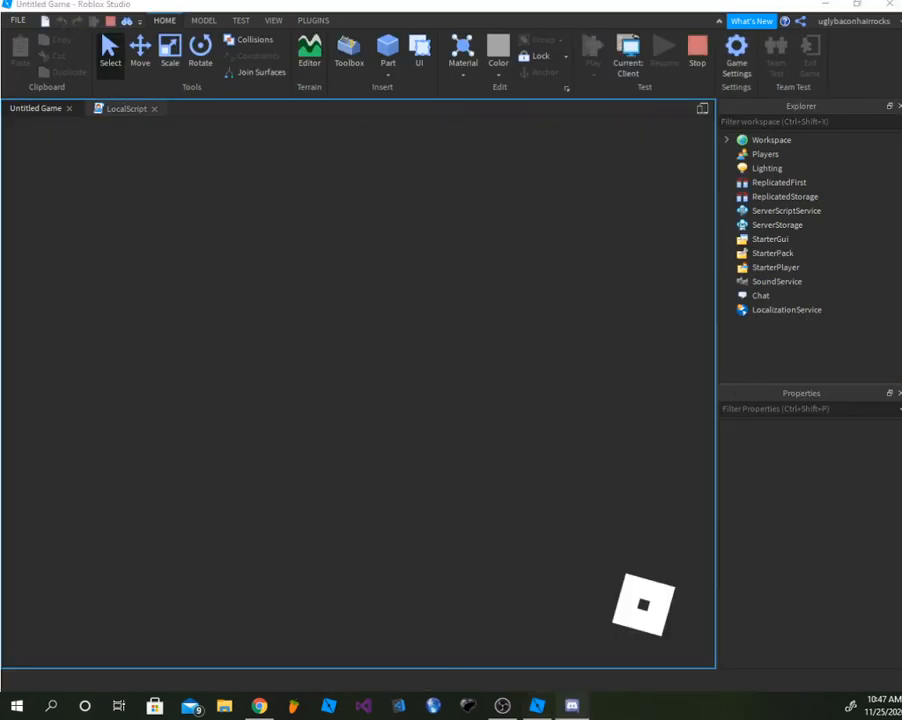